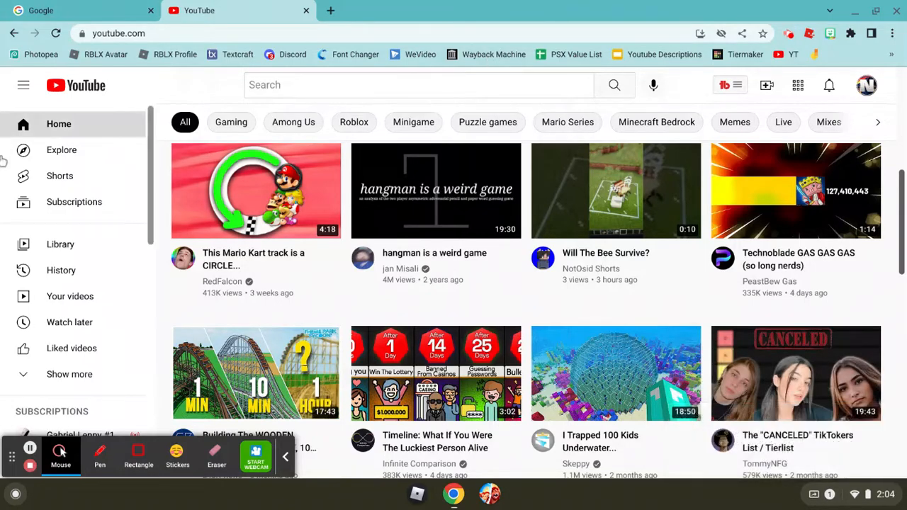
mouse_move(29, 448)
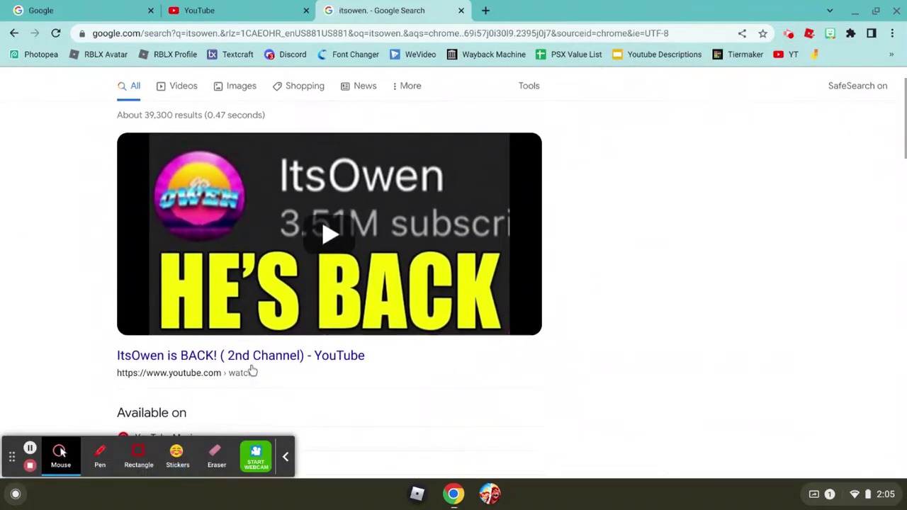
mouse_move(43, 445)
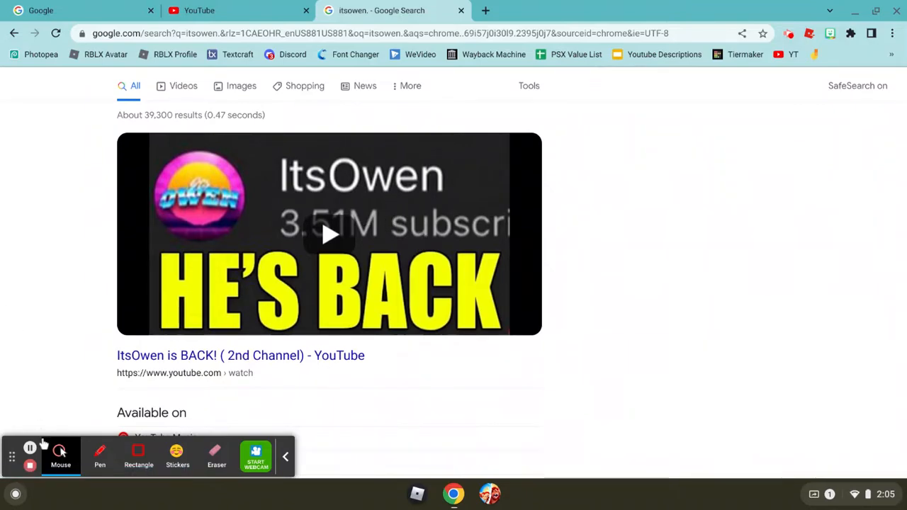
mouse_move(29, 448)
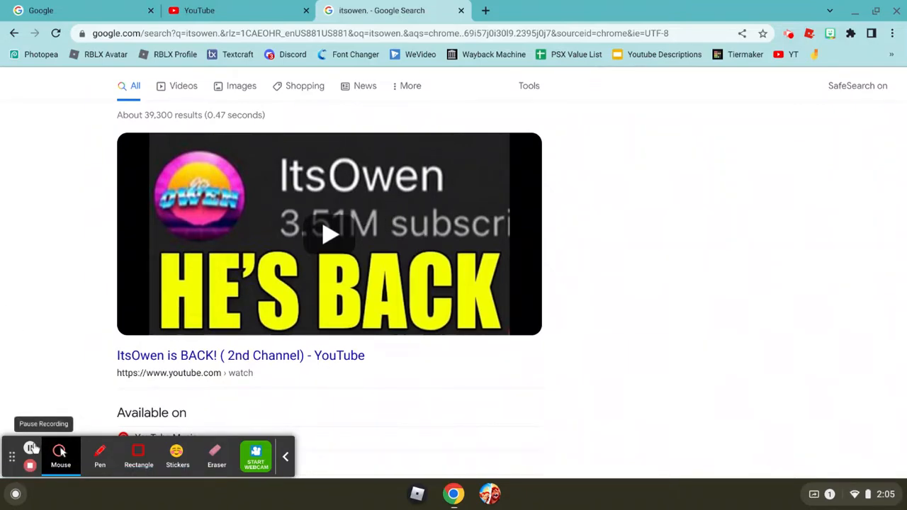
- Switch to the YouTube 'itsowen' results and review the clickbait-exposé videos listed
click(240, 355)
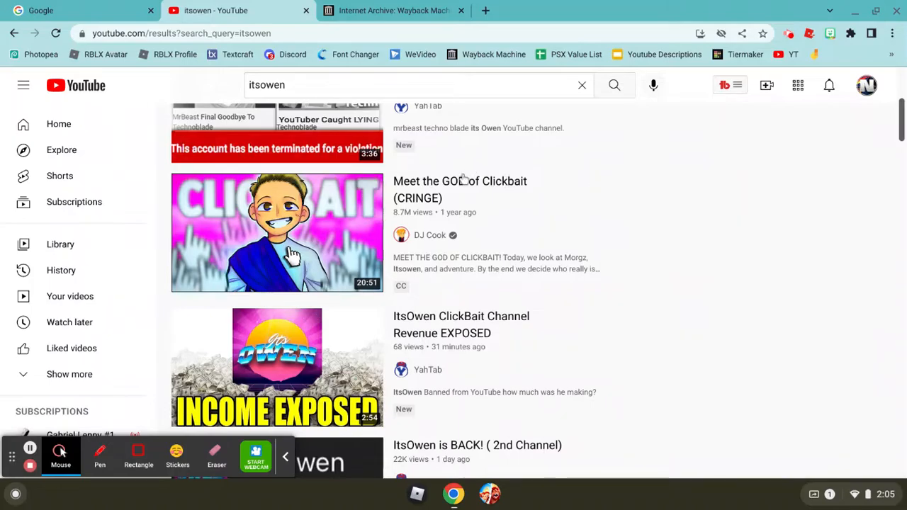
mouse_move(646, 261)
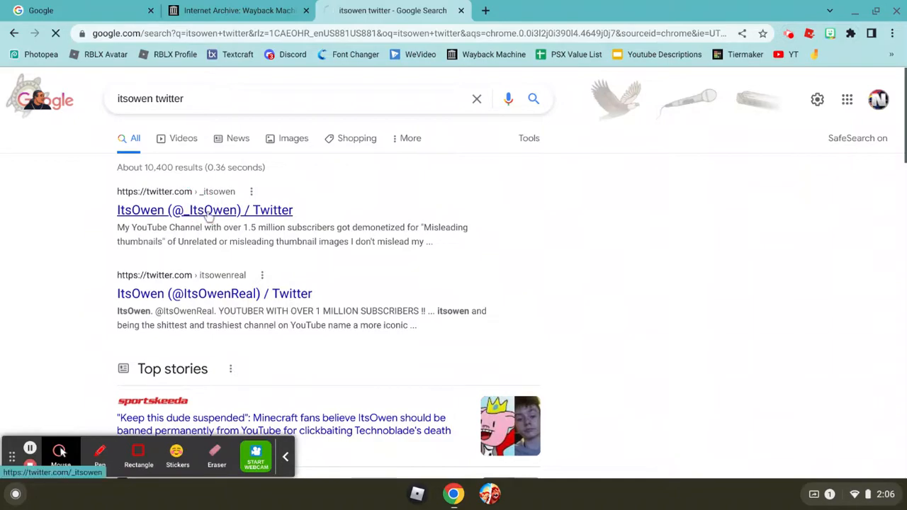
click(205, 209)
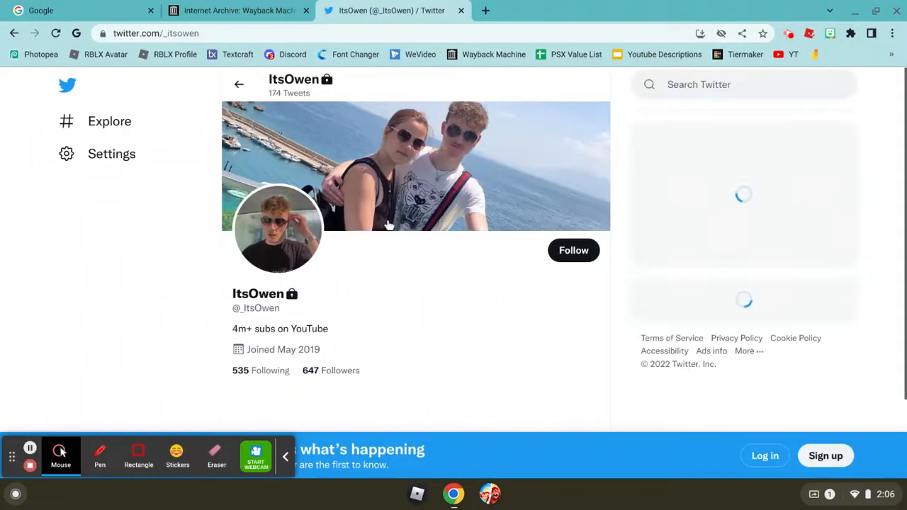
scroll(down, 3)
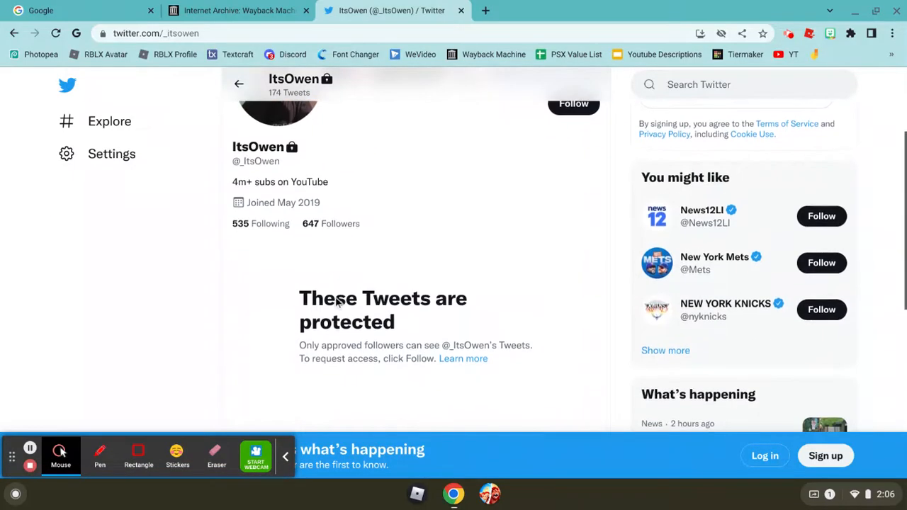
right_click(340, 305)
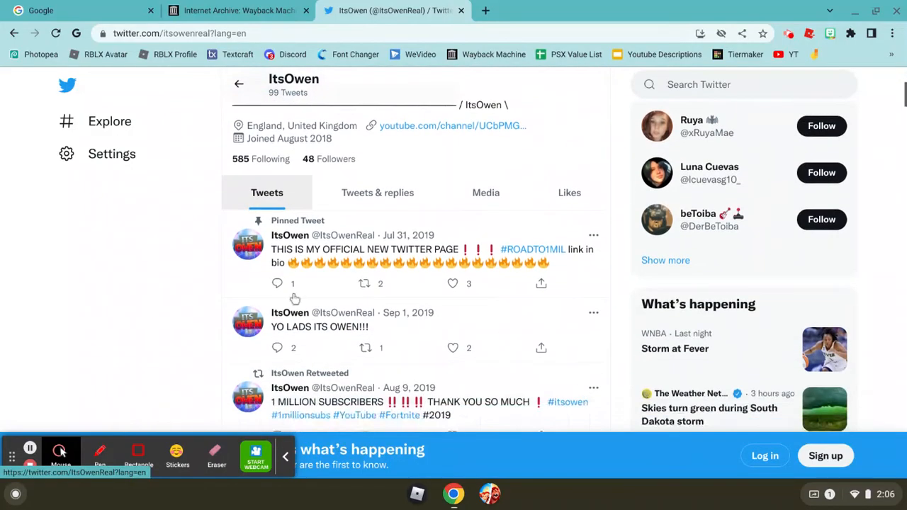
scroll(down, 3)
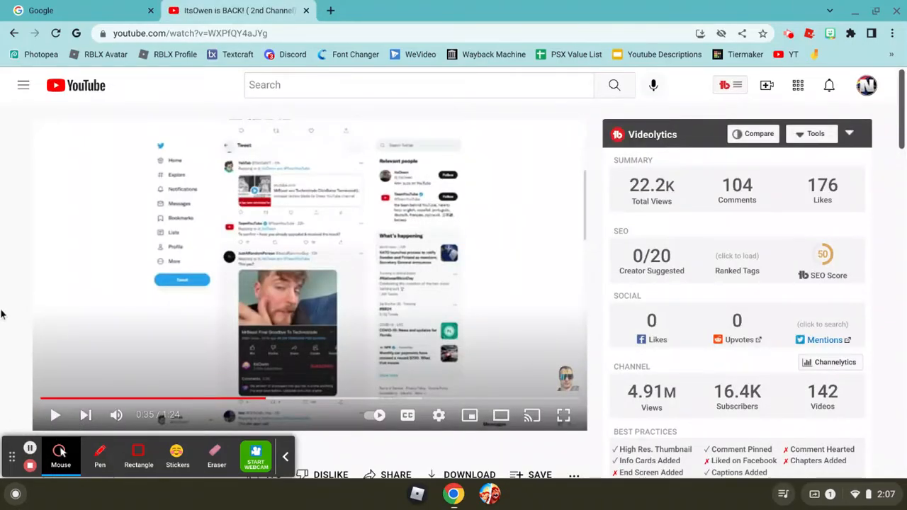
- Watch the 'ItsOwen is BACK!' video full screen, then exit full screen
click(563, 415)
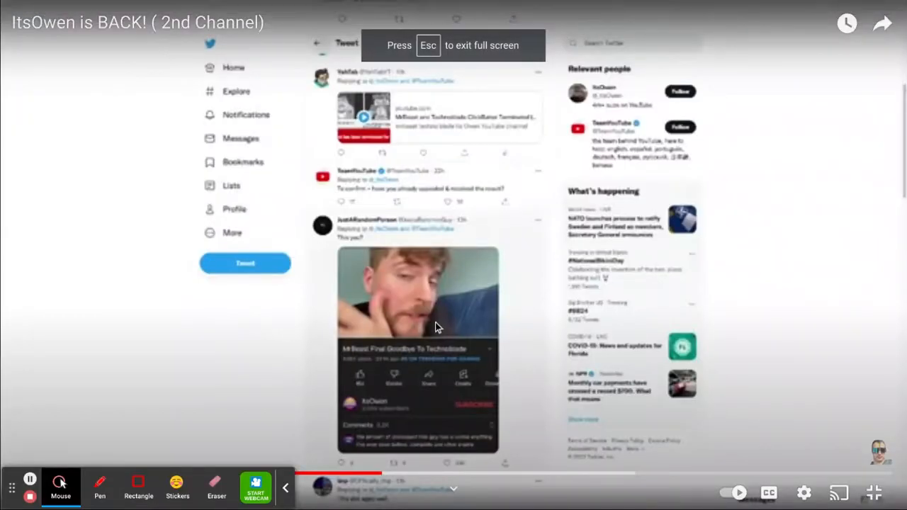
key(Escape)
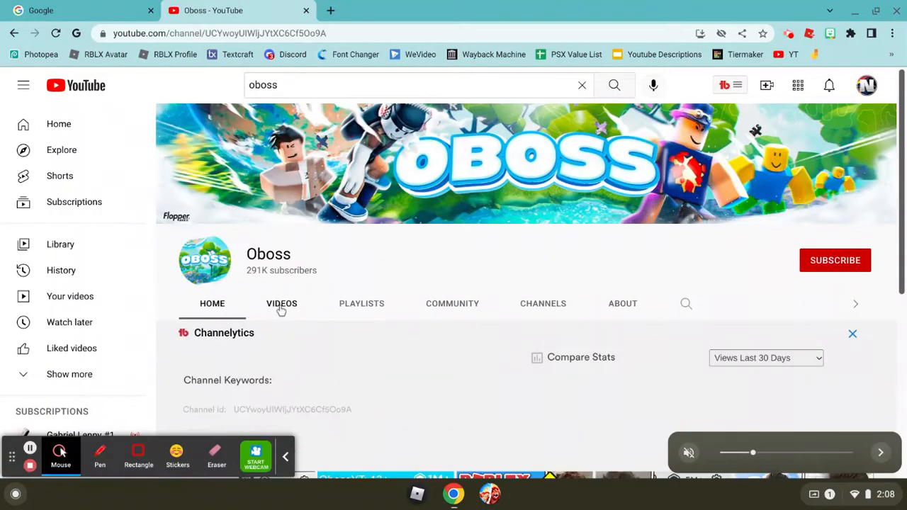
- Browse Oboss's uploaded free-Robux videos, returning to the uploads list after opening one
click(281, 304)
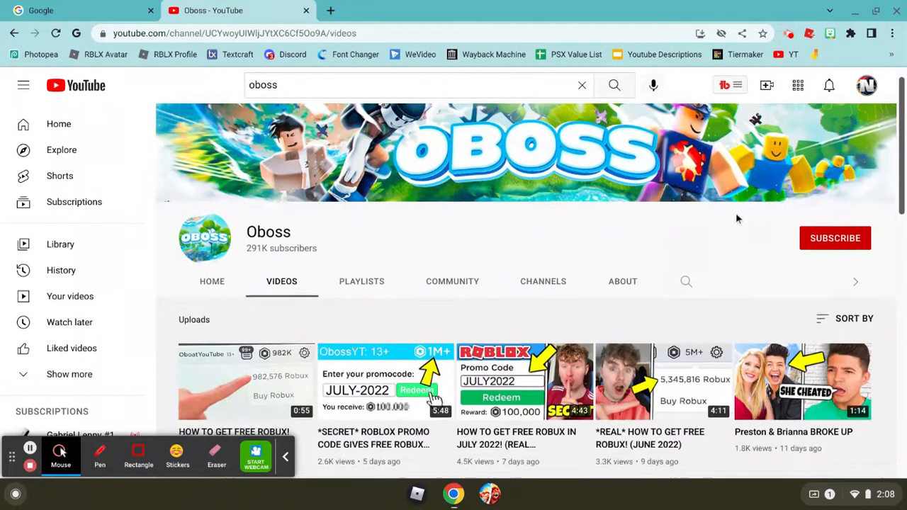
scroll(down, 3)
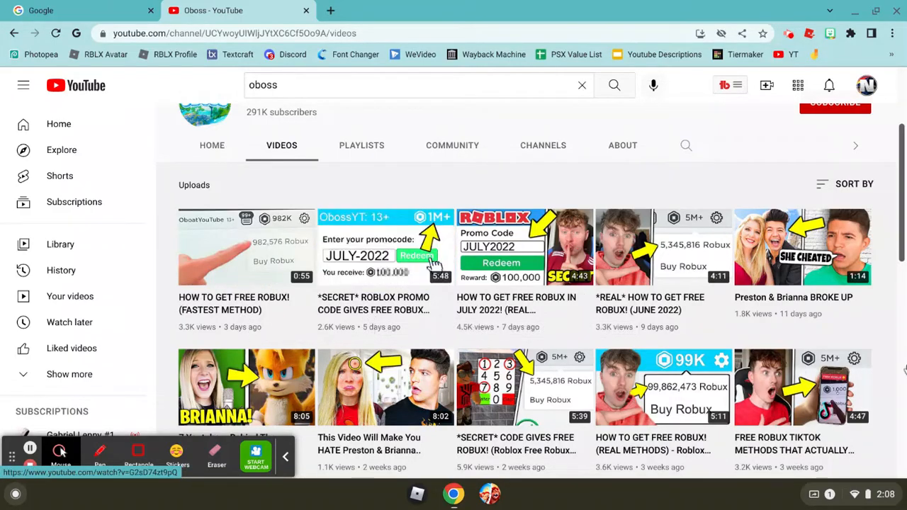
mouse_move(709, 101)
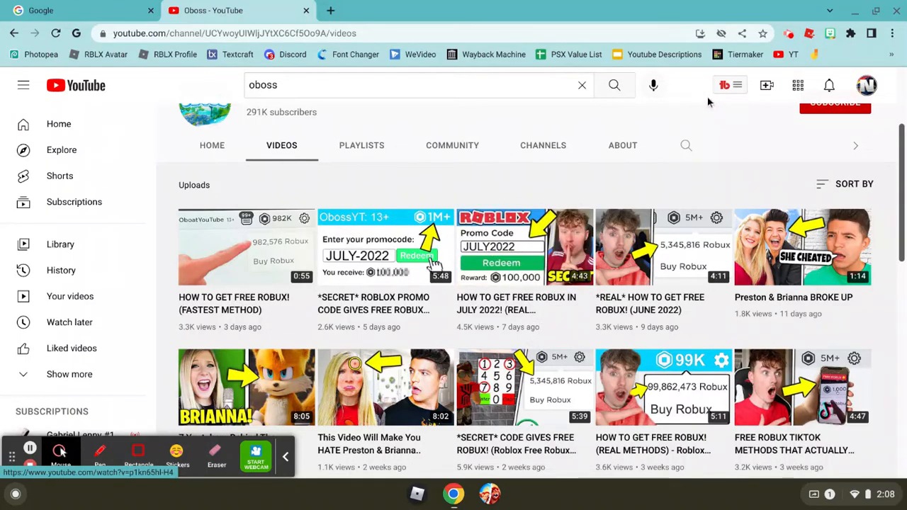
mouse_move(553, 200)
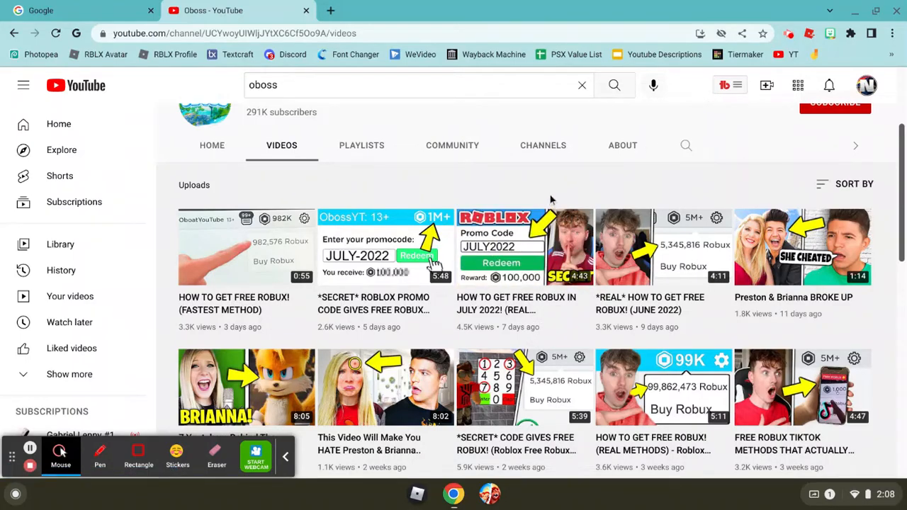
mouse_move(663, 247)
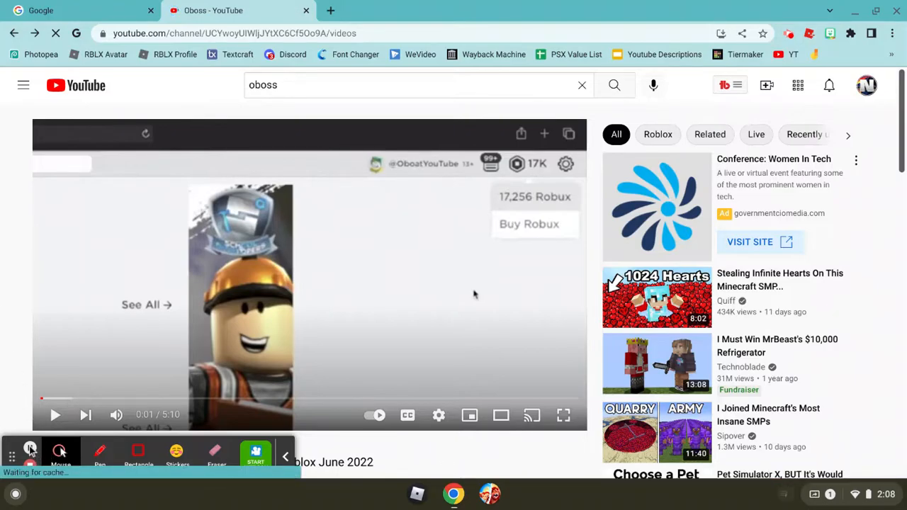
click(55, 33)
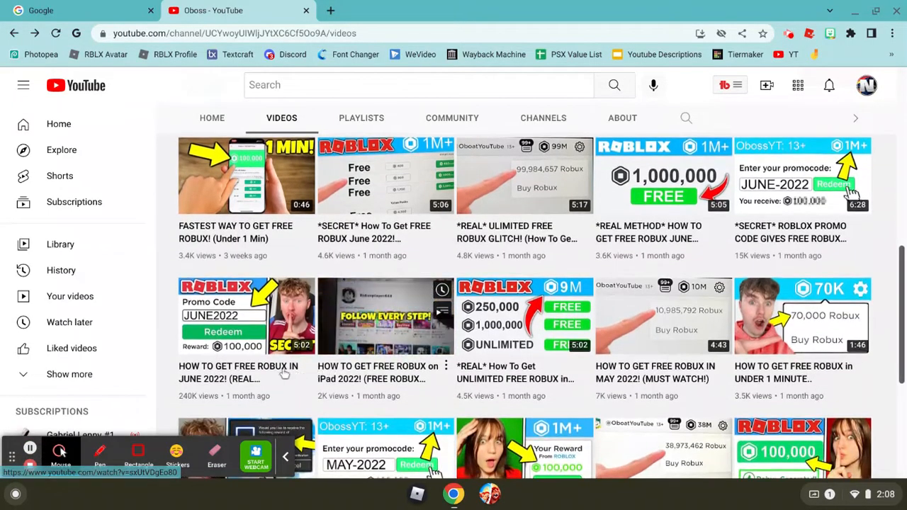
scroll(up, 3)
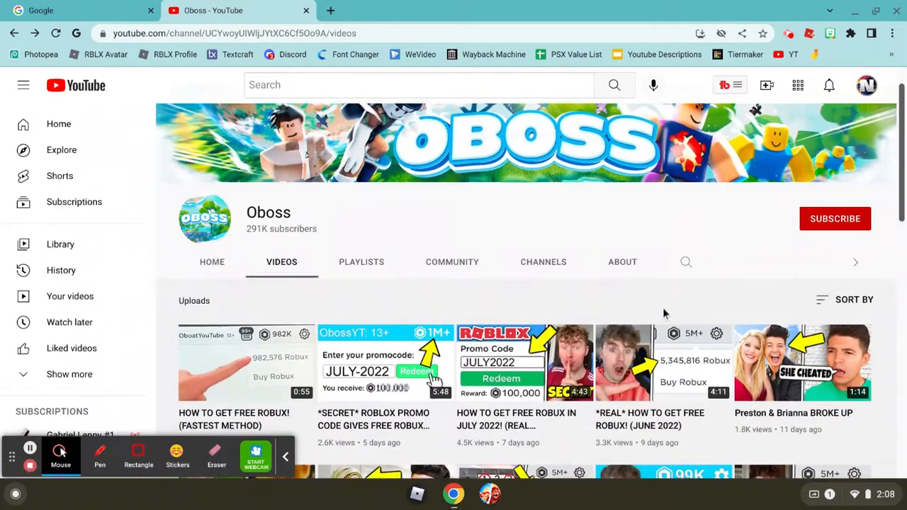
scroll(down, 3)
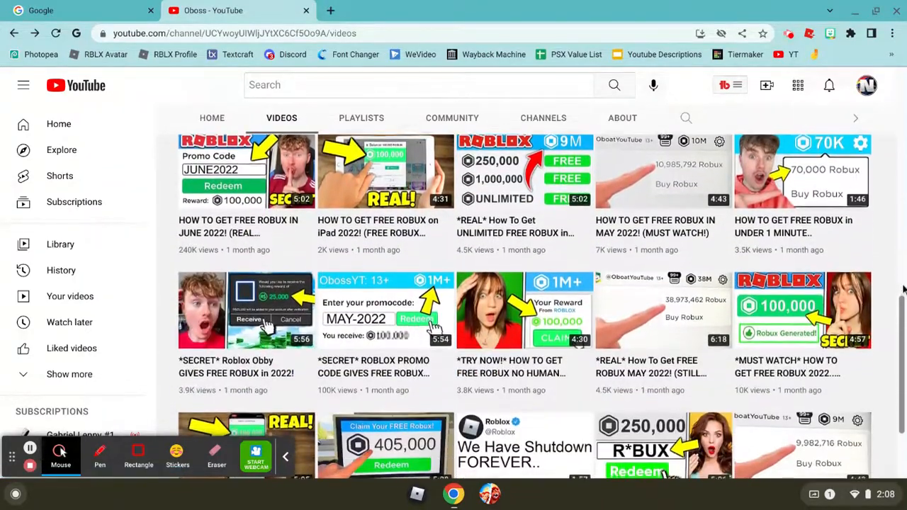
scroll(up, 3)
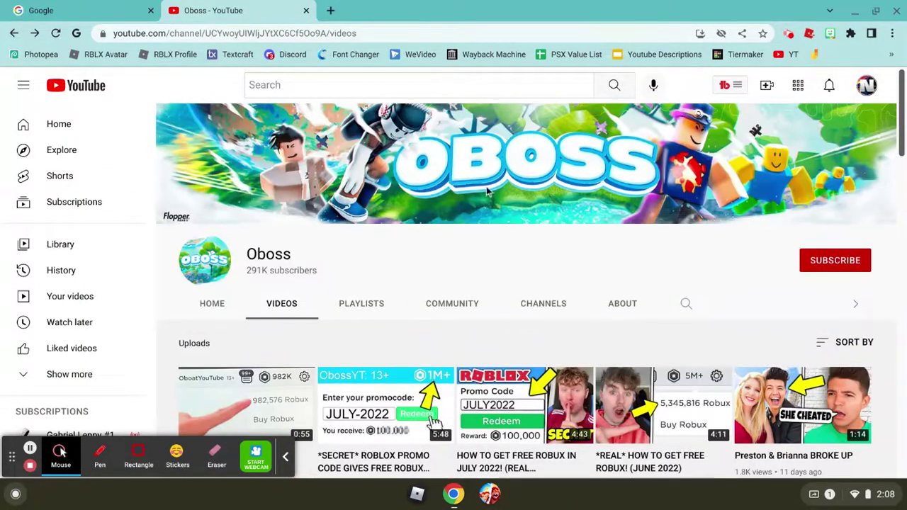
mouse_move(30, 467)
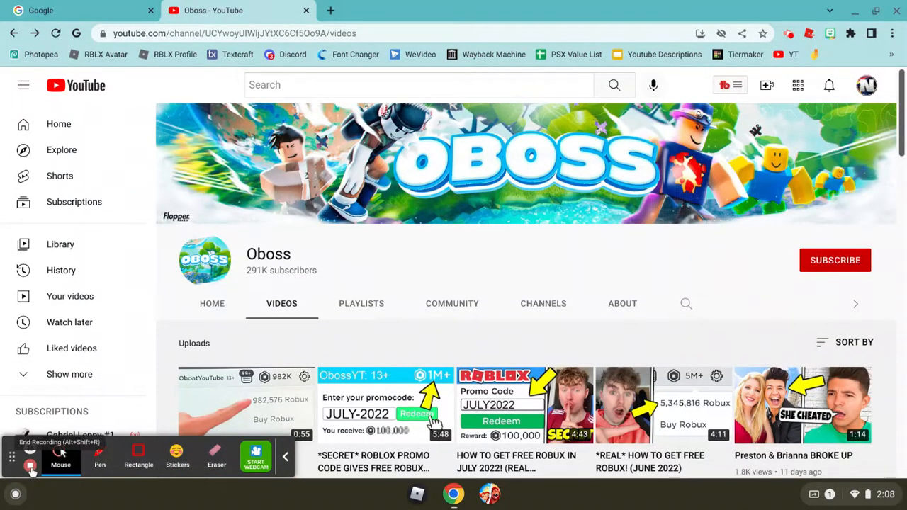